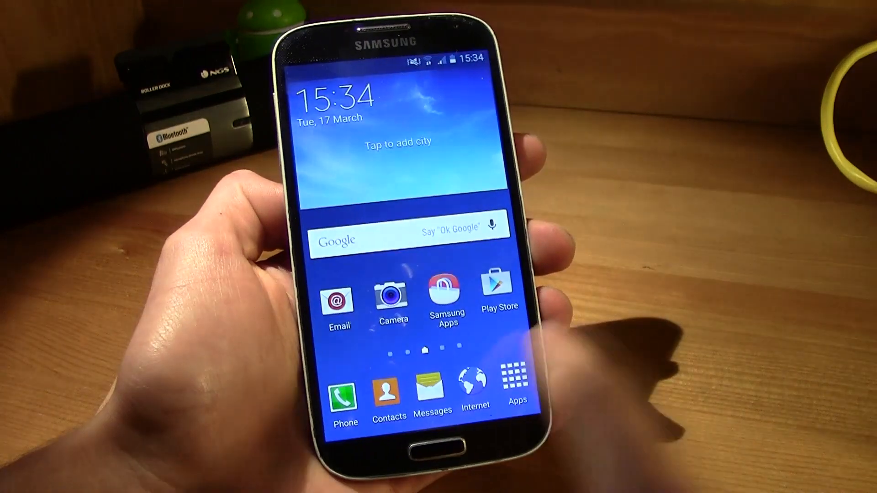
Power off the Galaxy S4 and confirm the device should switch off.
left_click(515, 380)
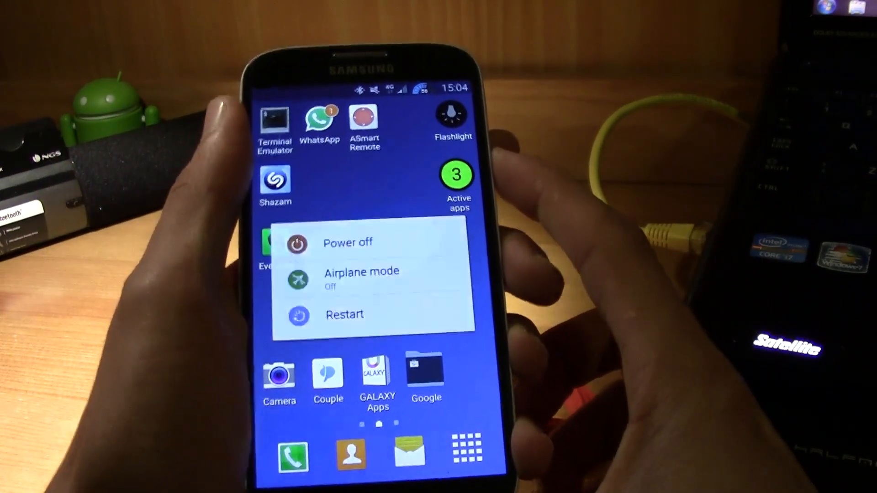
left_click(348, 242)
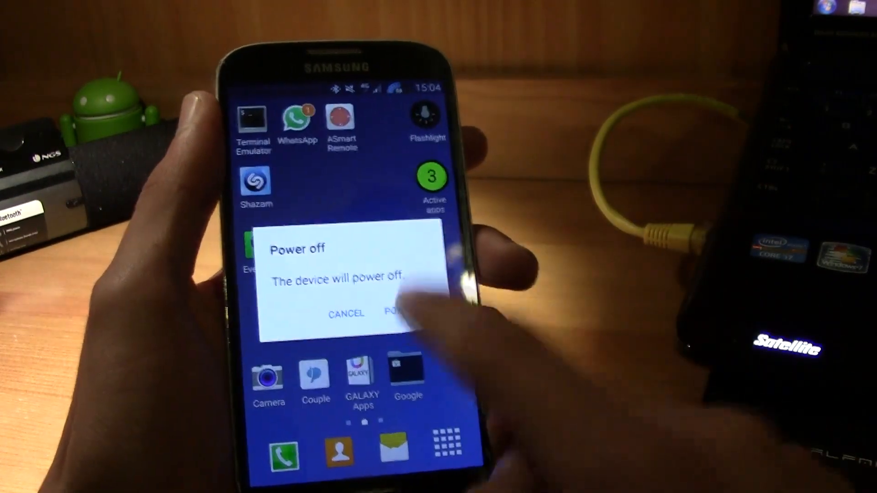